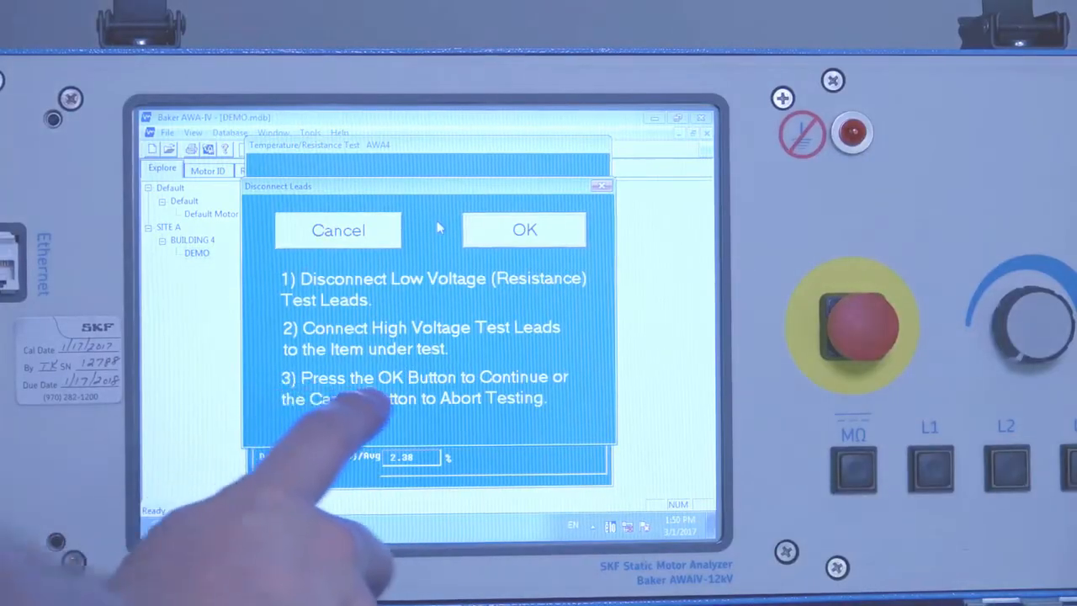
Acknowledge the Disconnect Leads prompt twice so testing resumes with the measured lead resistances shown
click(523, 229)
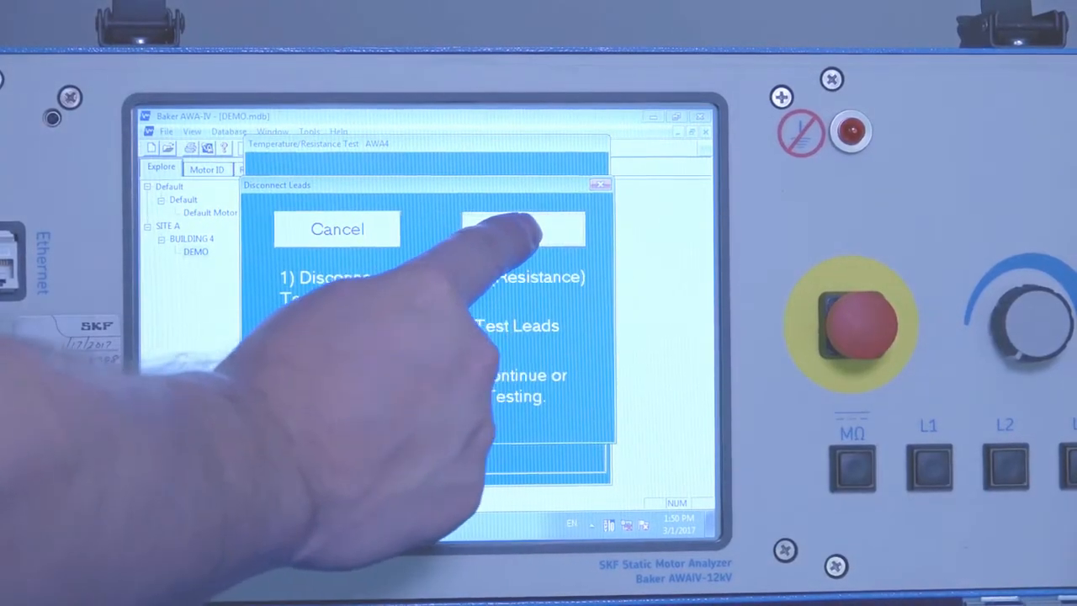
click(523, 229)
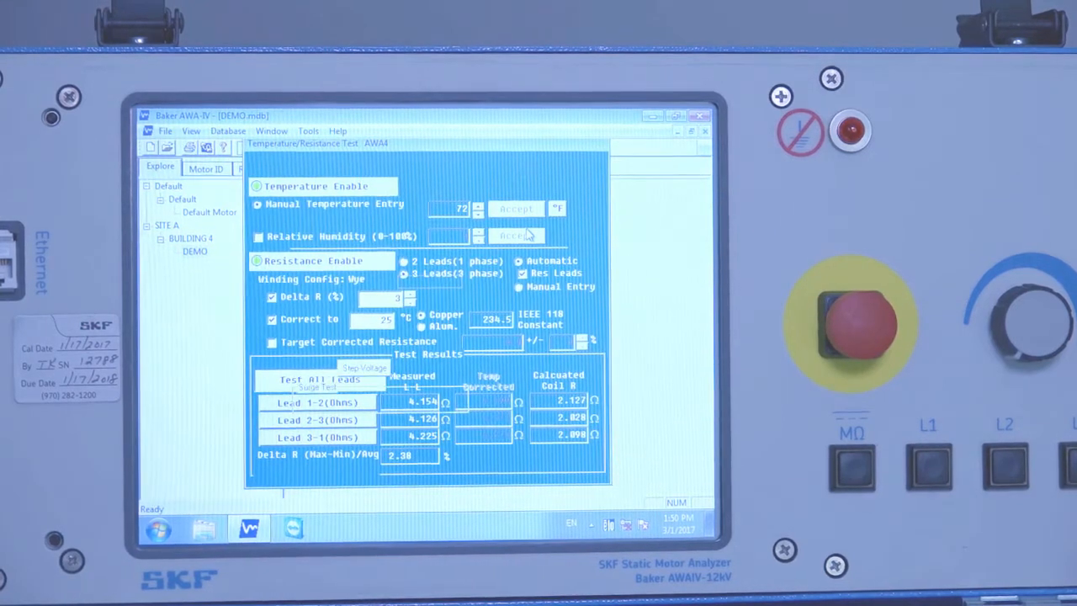
Proceed past the resistance results and confirm it is safe to start the high-voltage step test
click(516, 208)
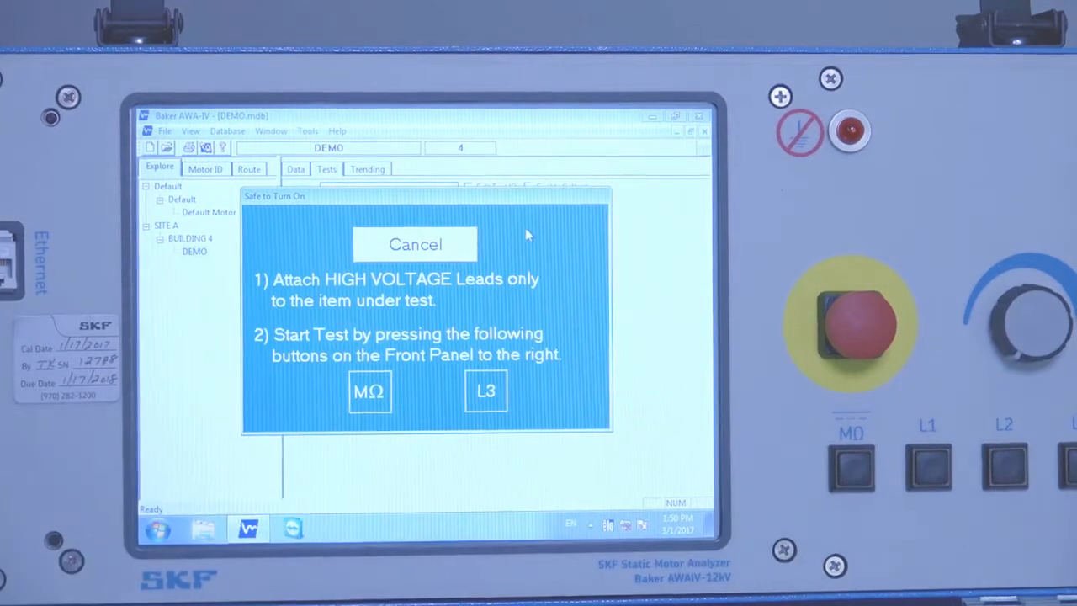
click(370, 390)
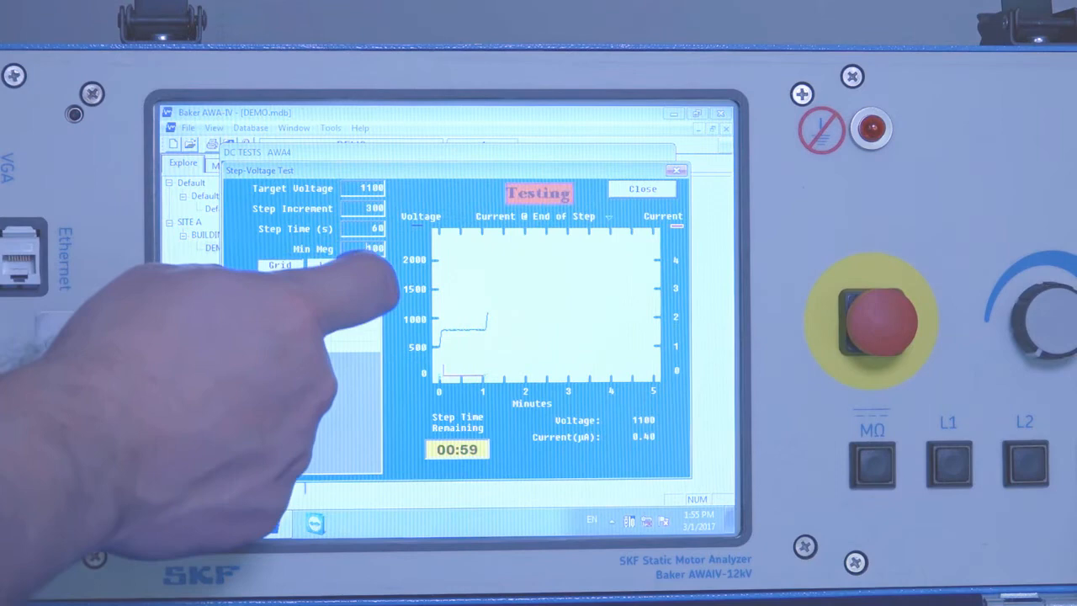
Switch from the Levels bars to the Grid of per-step current and megohm readings
click(336, 266)
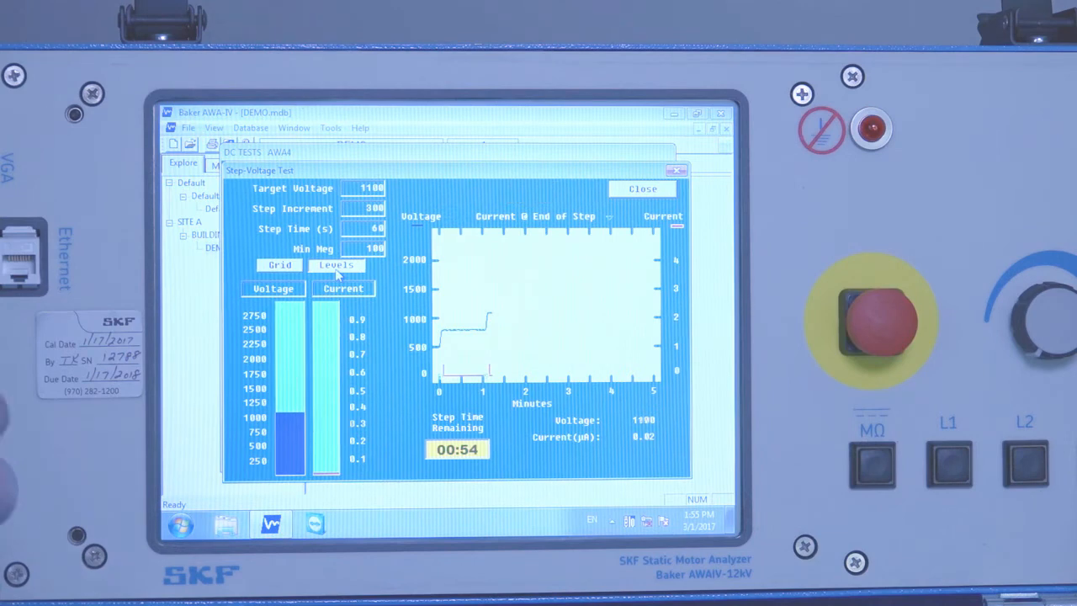
click(280, 264)
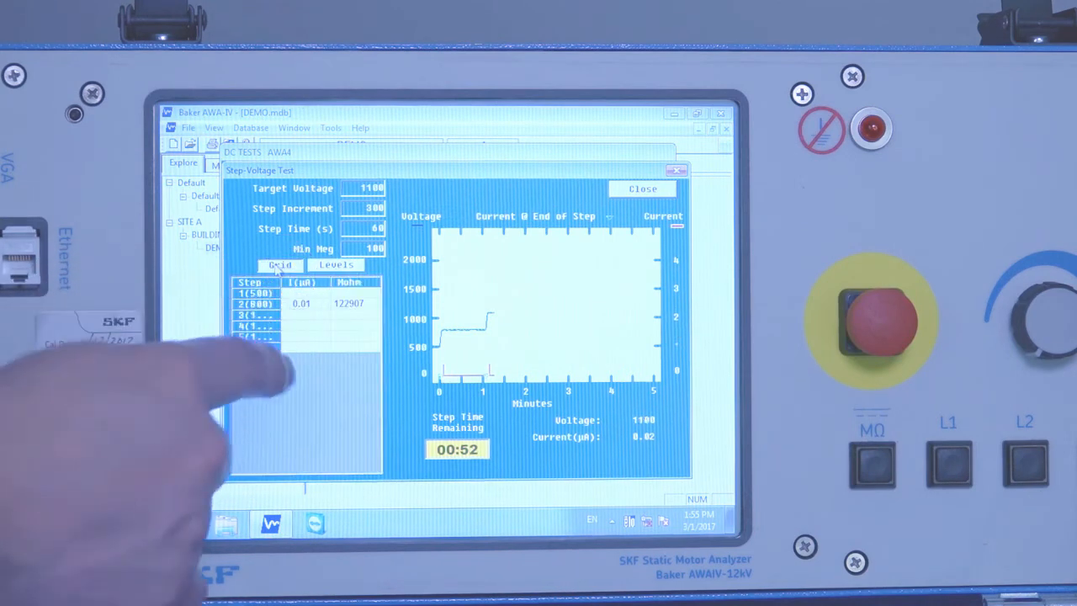